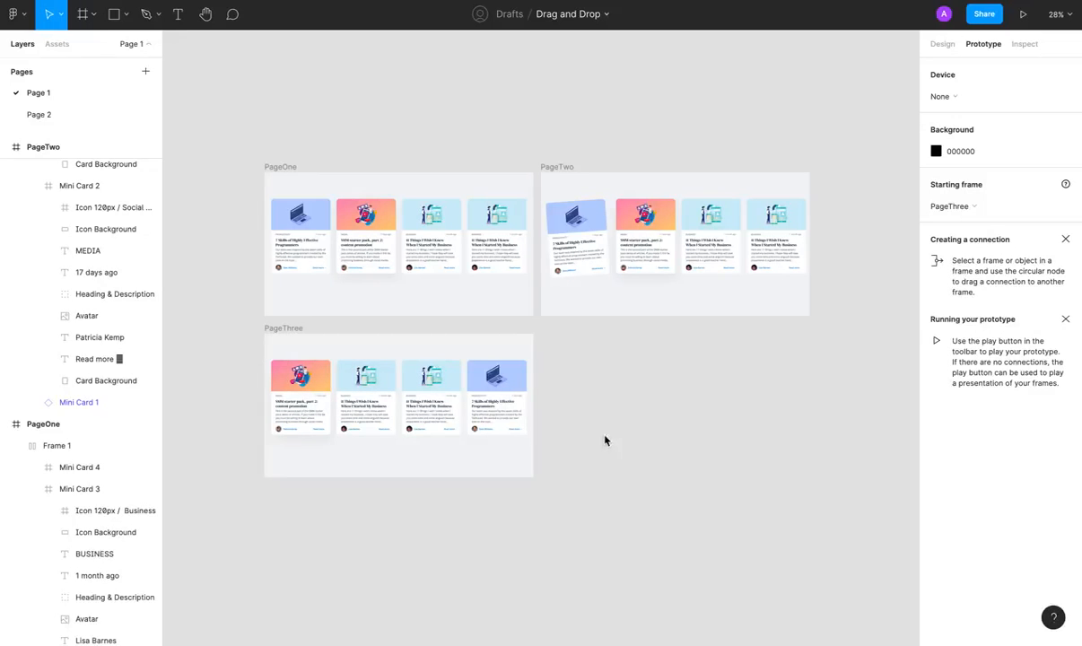
mouse_move(618, 442)
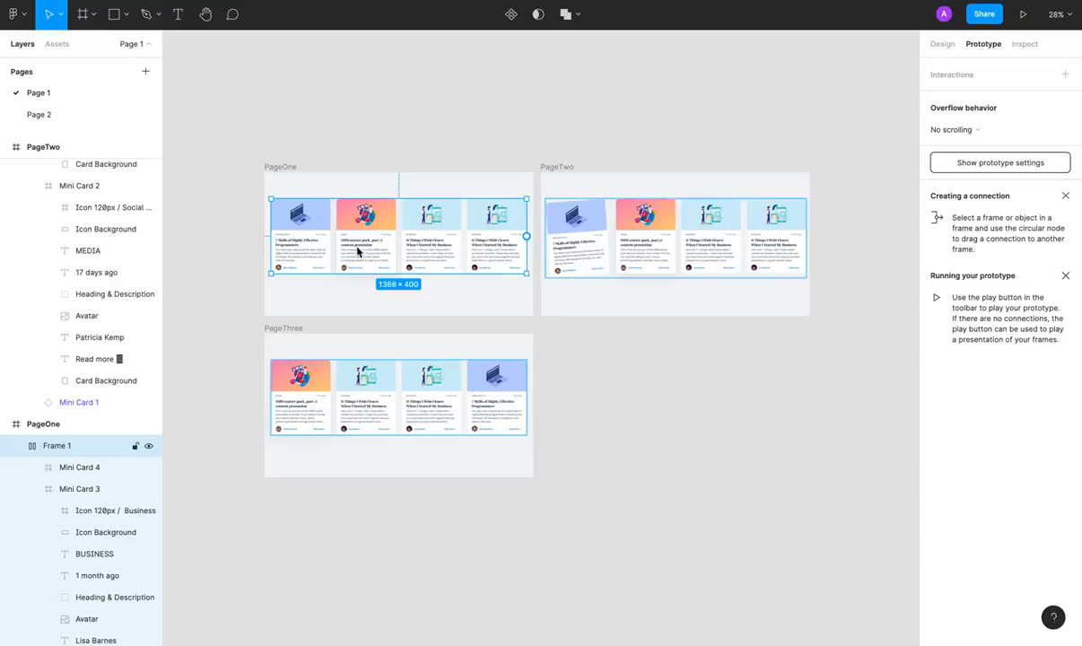
- Link the first PageOne card to PageTwo, triggered while pressing with smart animate
left_click(675, 244)
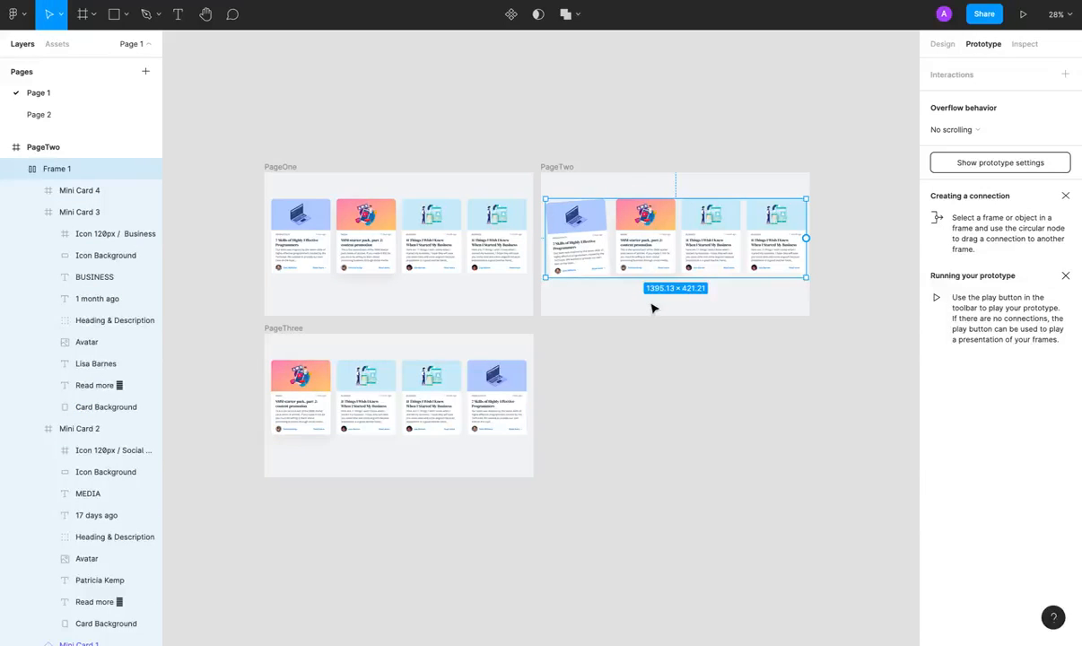
left_click(397, 243)
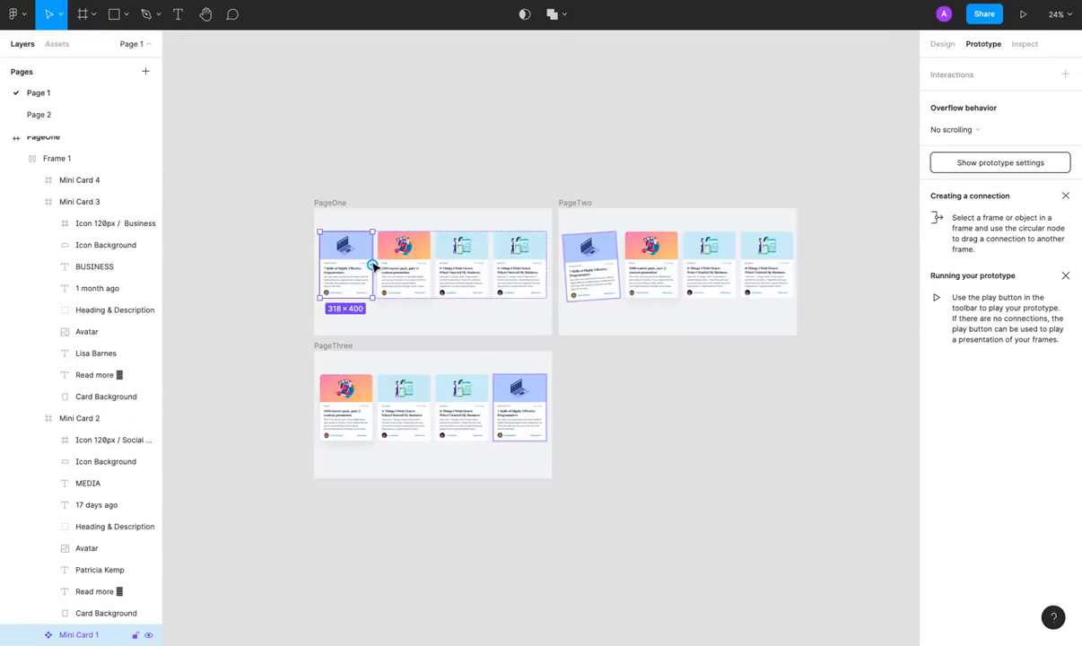
left_click_drag(373, 265, 677, 269)
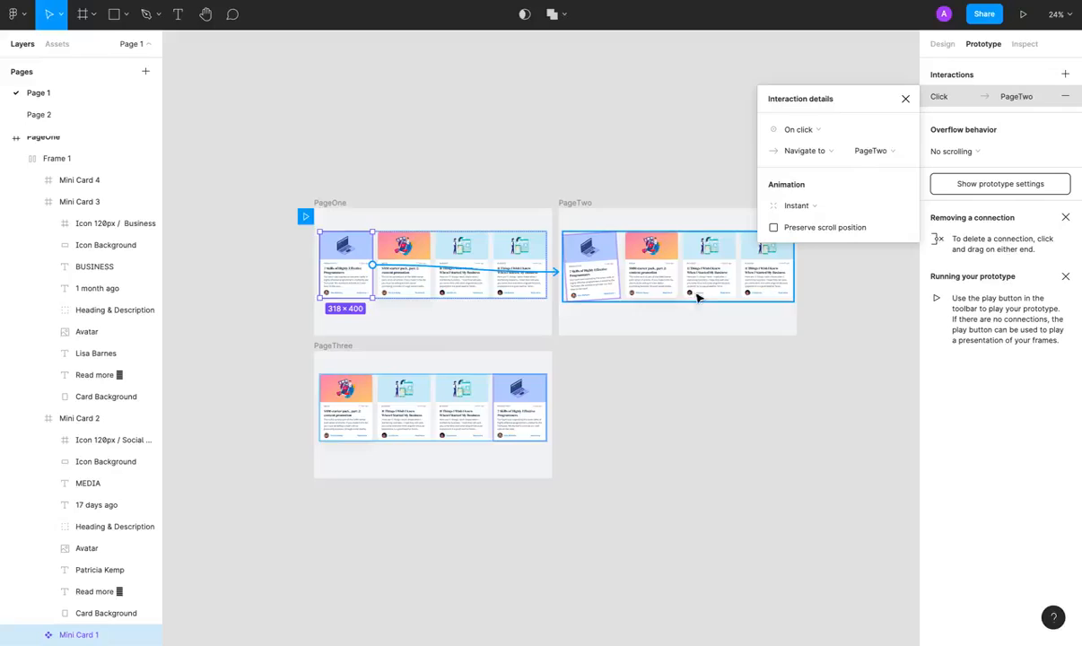
left_click(799, 129)
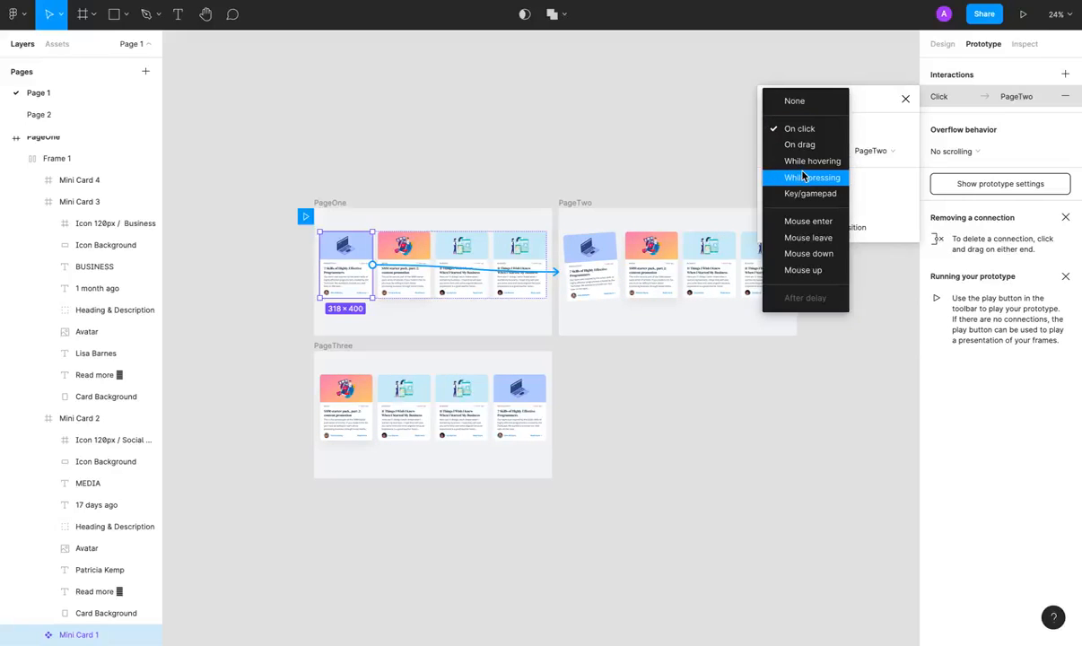
left_click(812, 177)
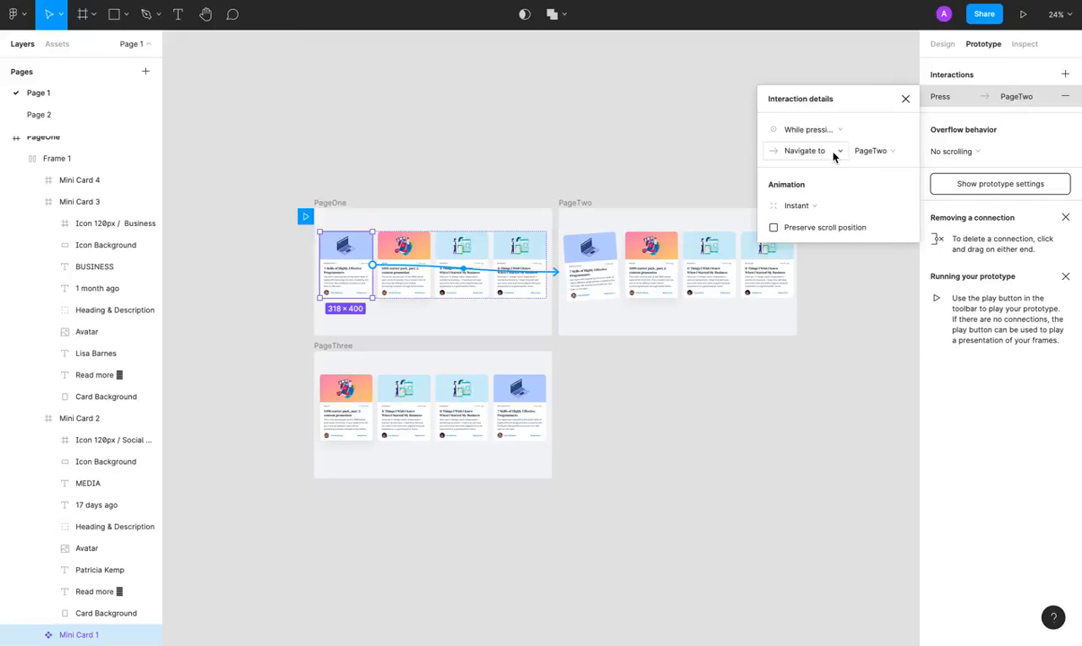
left_click(797, 205)
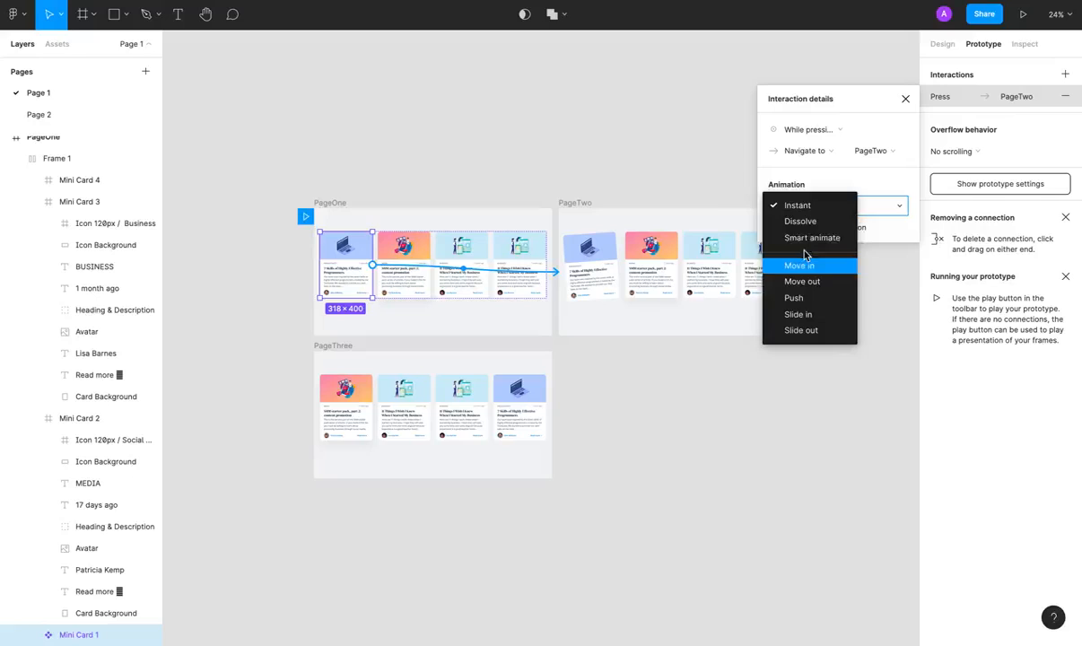
left_click(812, 238)
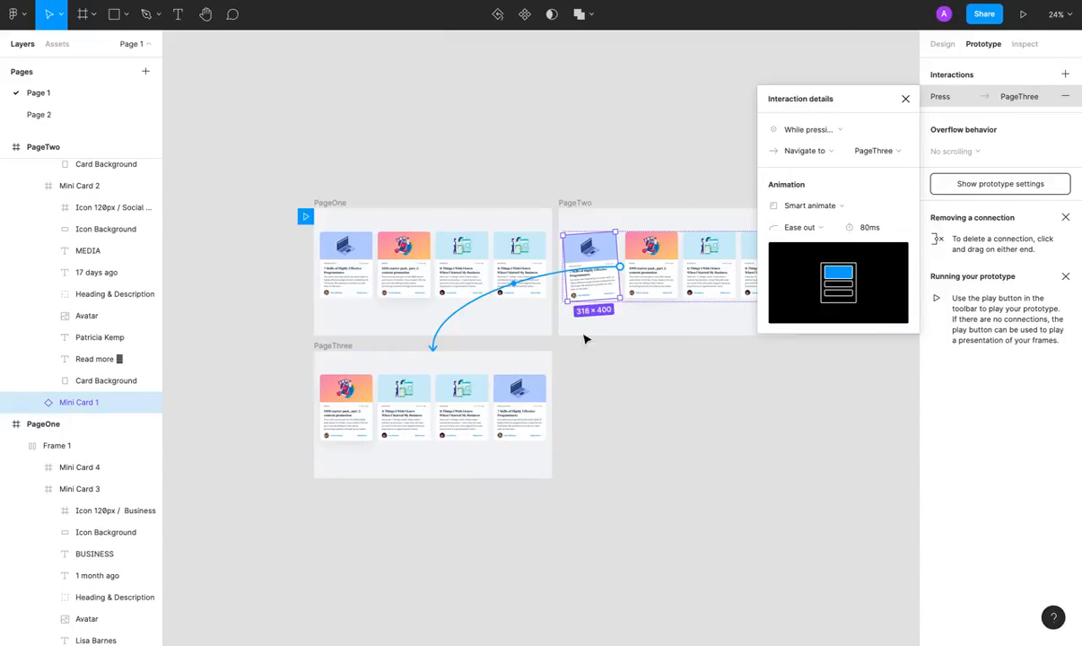
- Switch the PageTwo card's PageThree trigger to On drag and add a connection back to PageOne
left_click(808, 129)
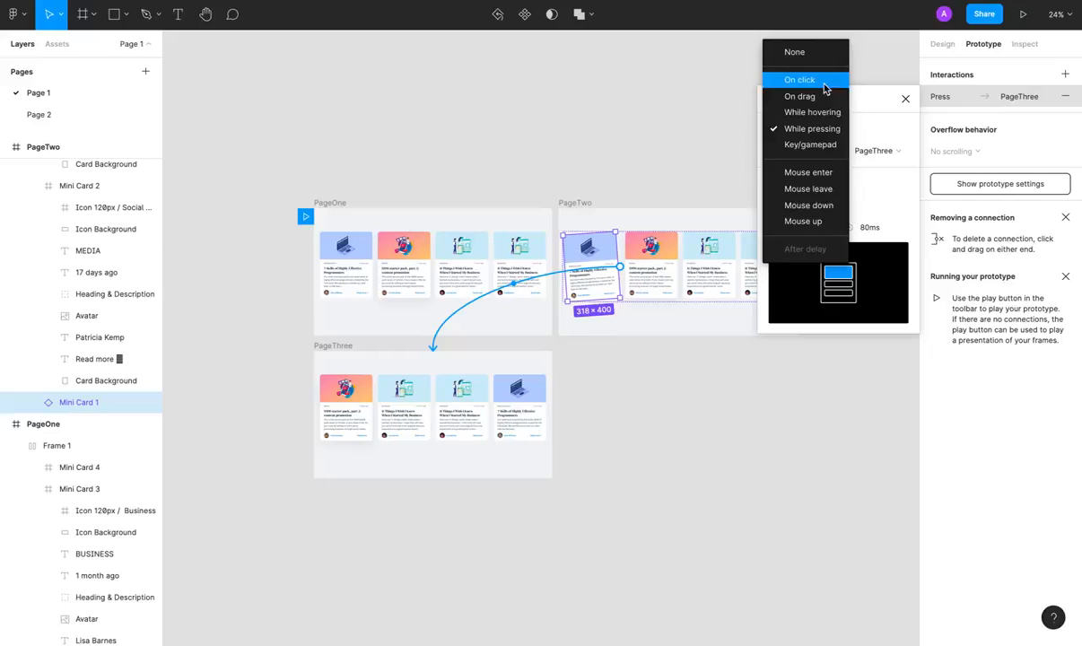
left_click(800, 96)
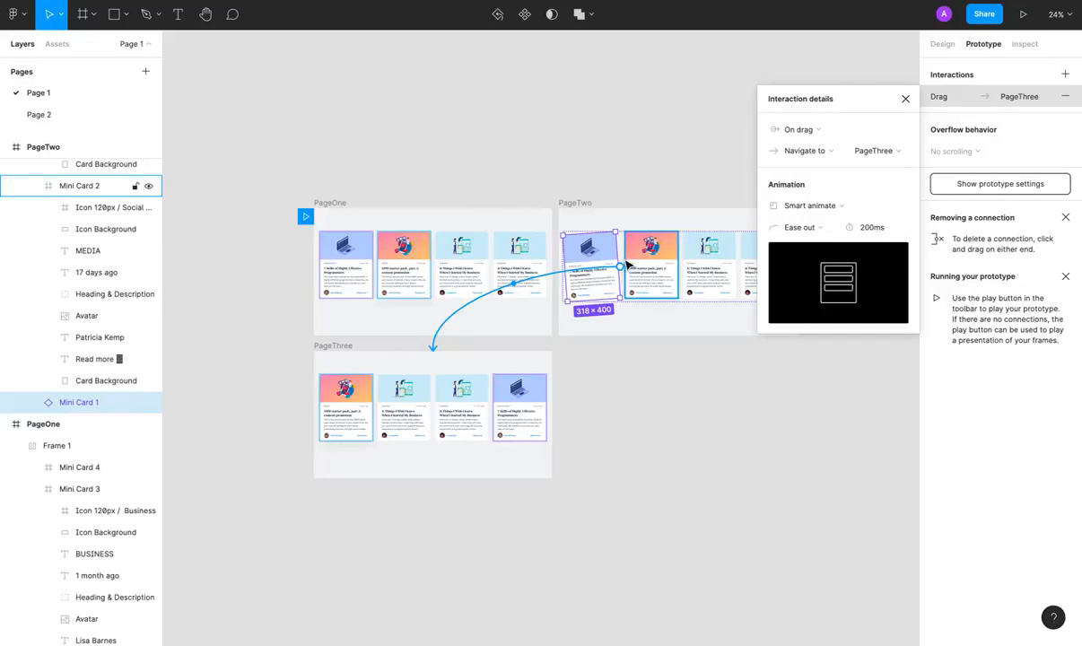
left_click(905, 98)
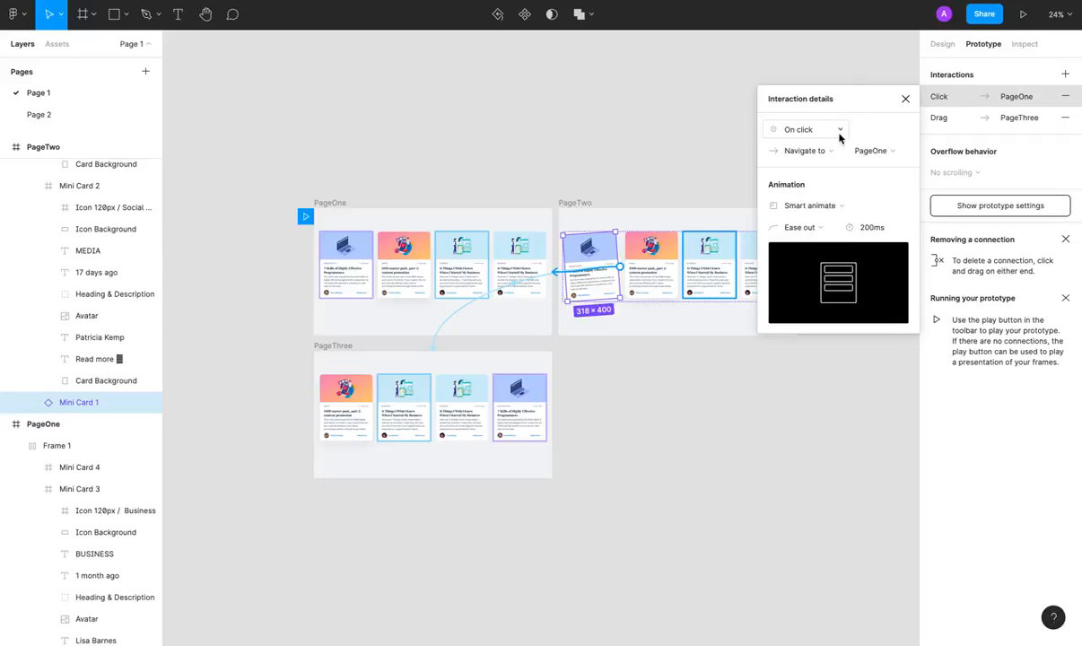
- Make the PageOne connection trigger on Mouse leave with an Instant animation
left_click(804, 128)
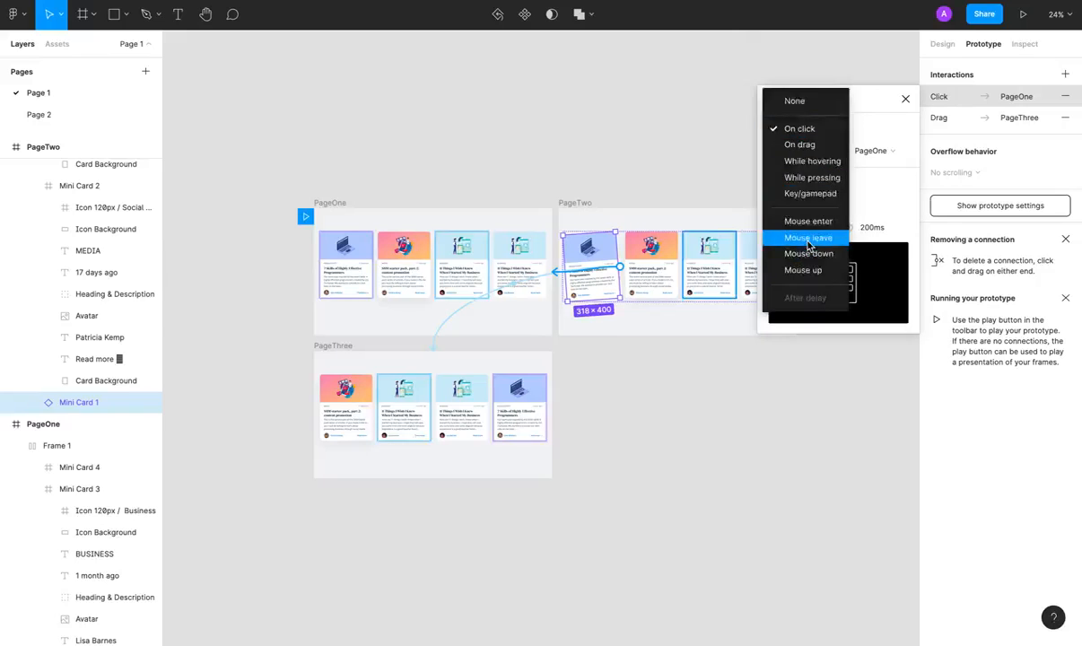
left_click(808, 238)
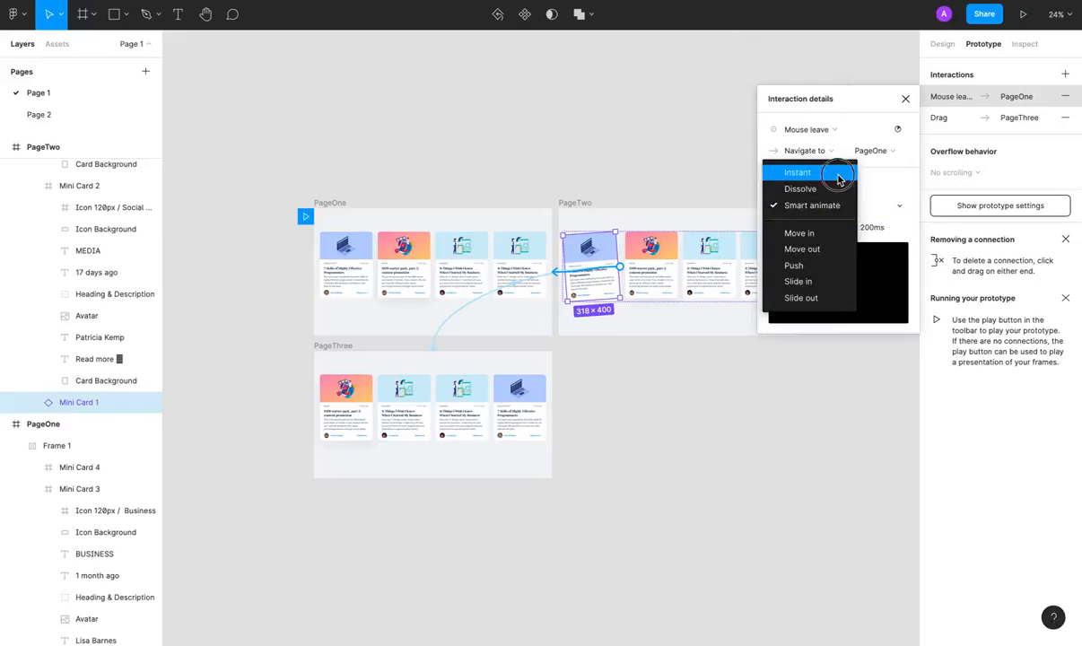
left_click(797, 172)
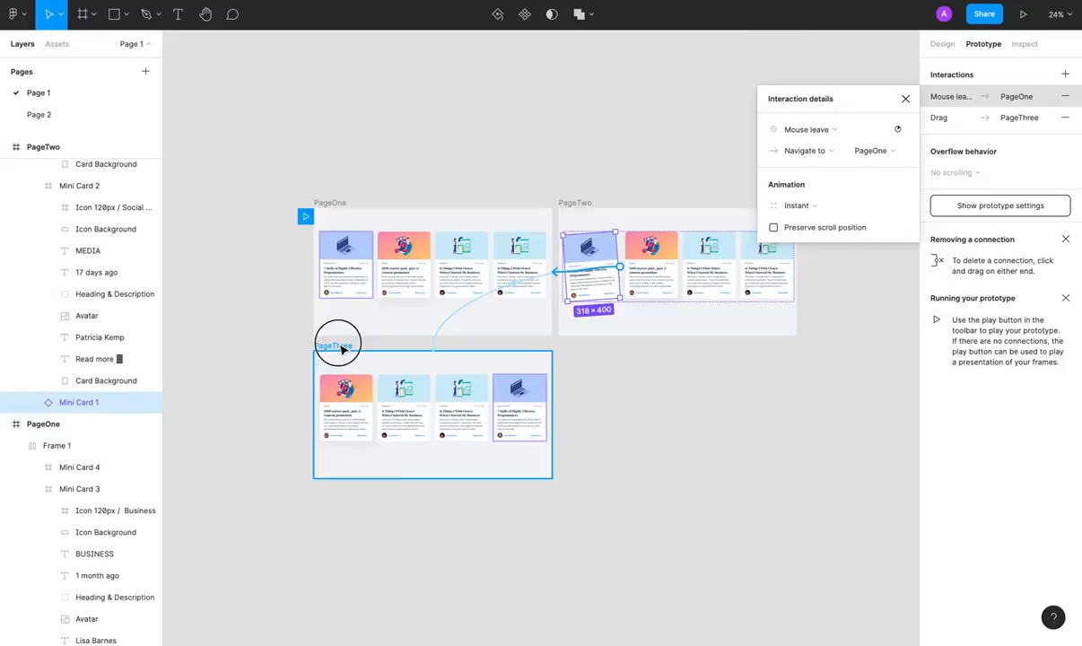
- Select the PageThree frame to start presenting the prototype
left_click(1022, 13)
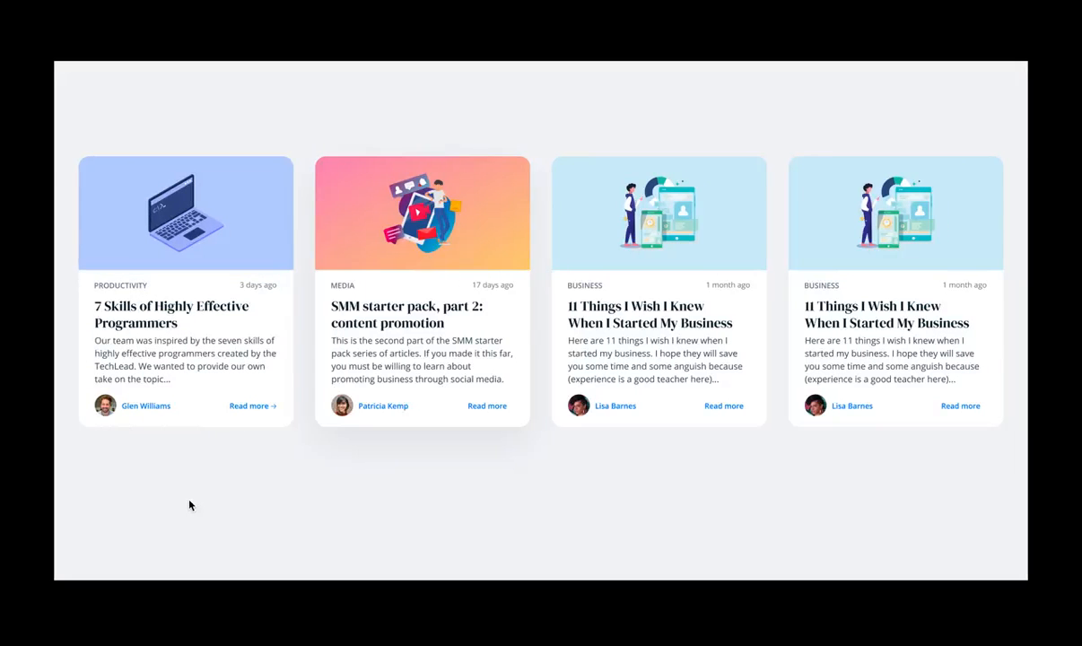
mouse_move(170, 354)
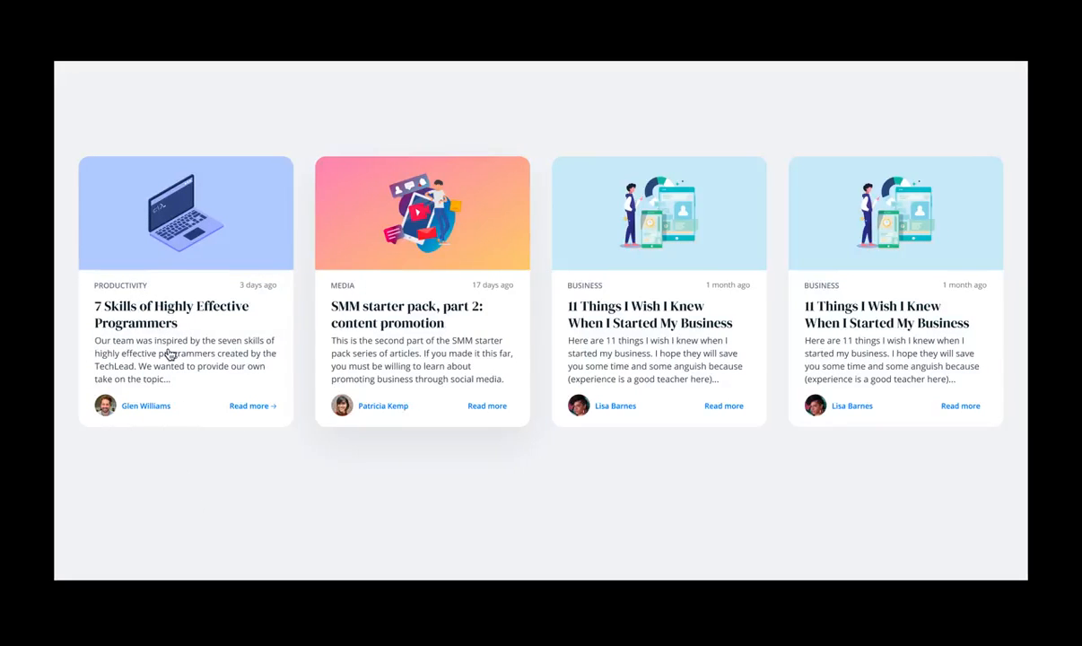